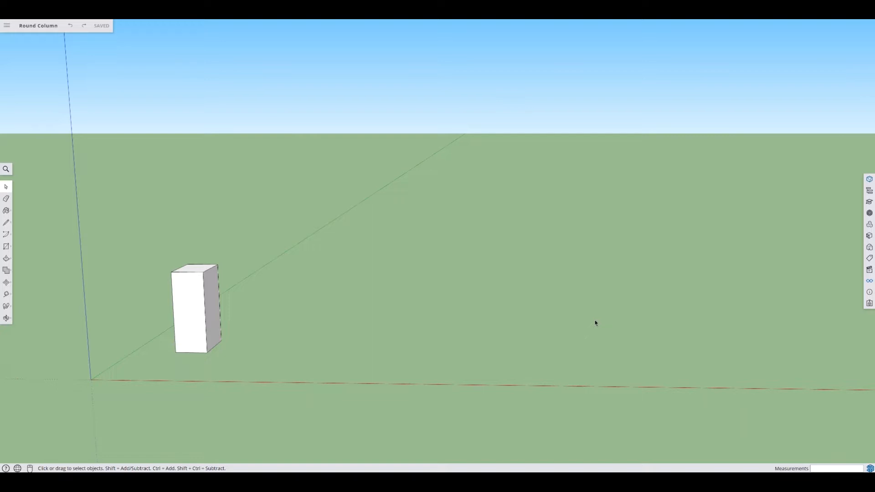
mouse_move(472, 328)
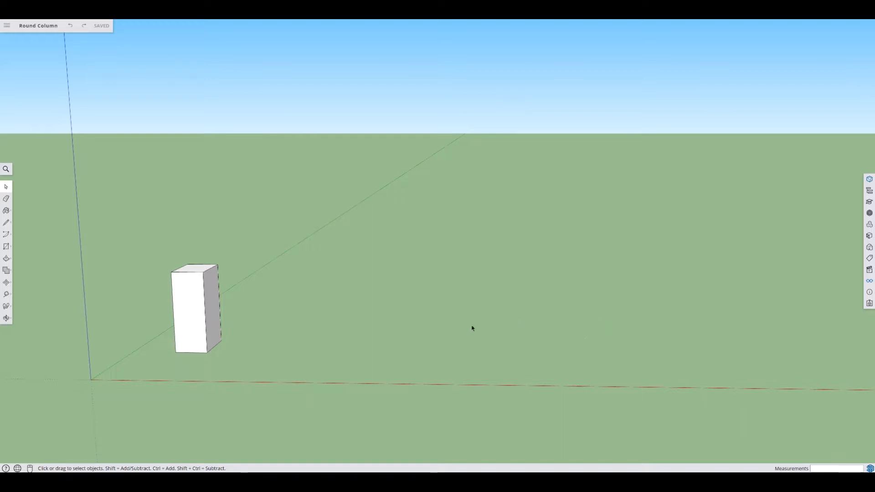
mouse_move(209, 332)
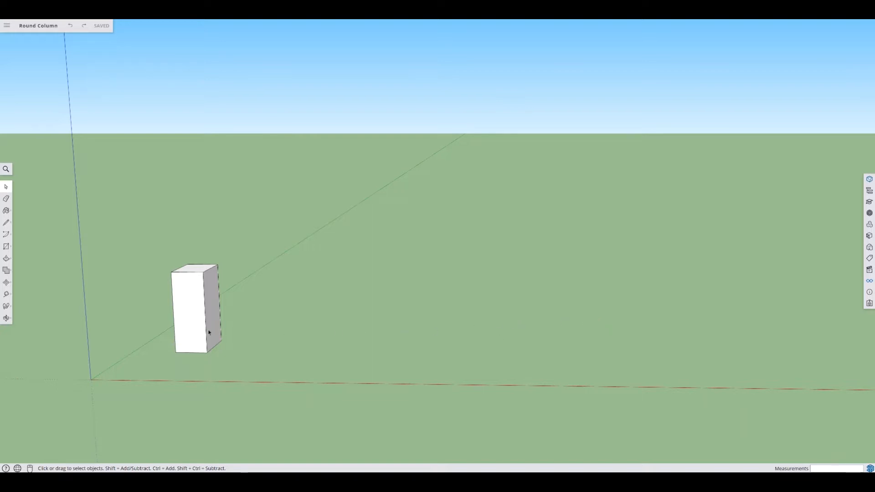
mouse_move(611, 324)
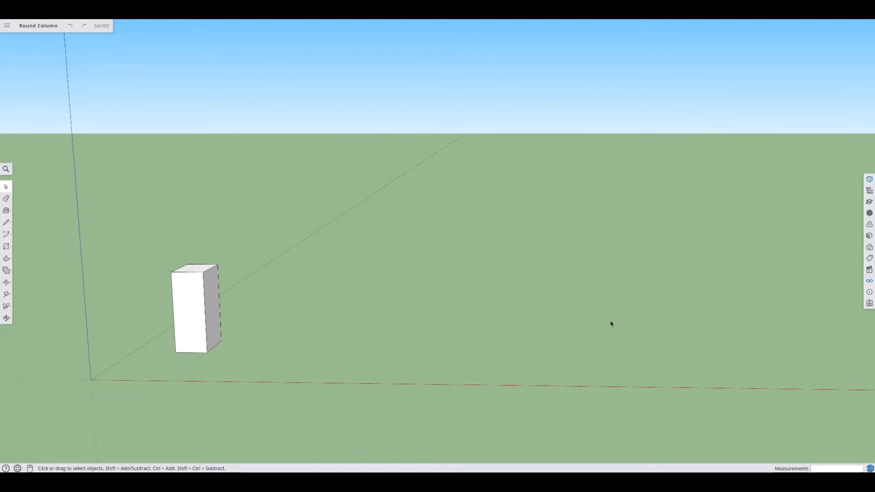
mouse_move(290, 338)
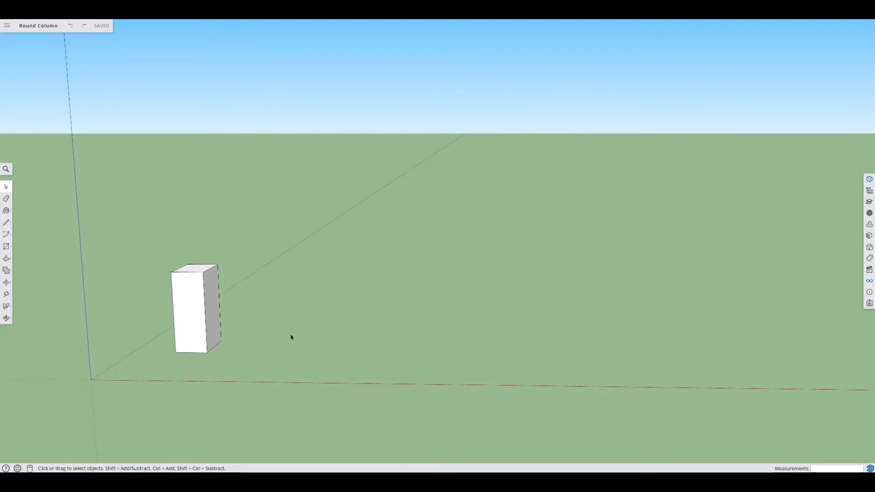
mouse_move(236, 321)
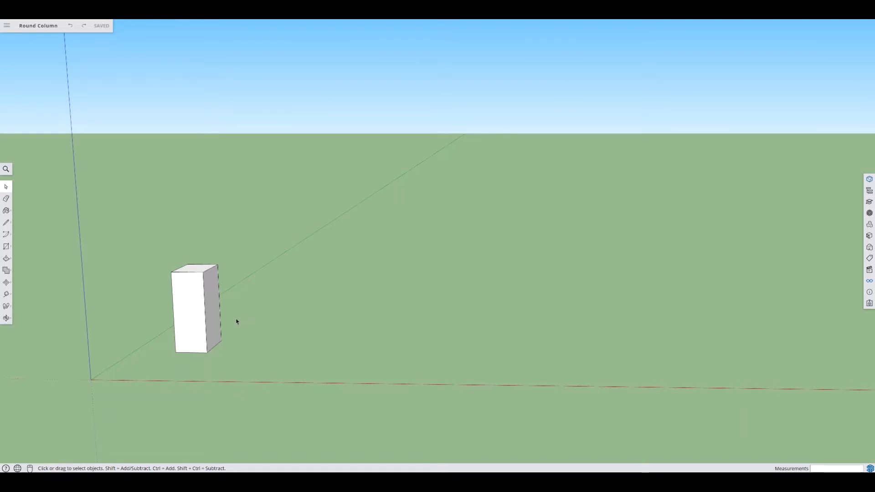
mouse_move(192, 290)
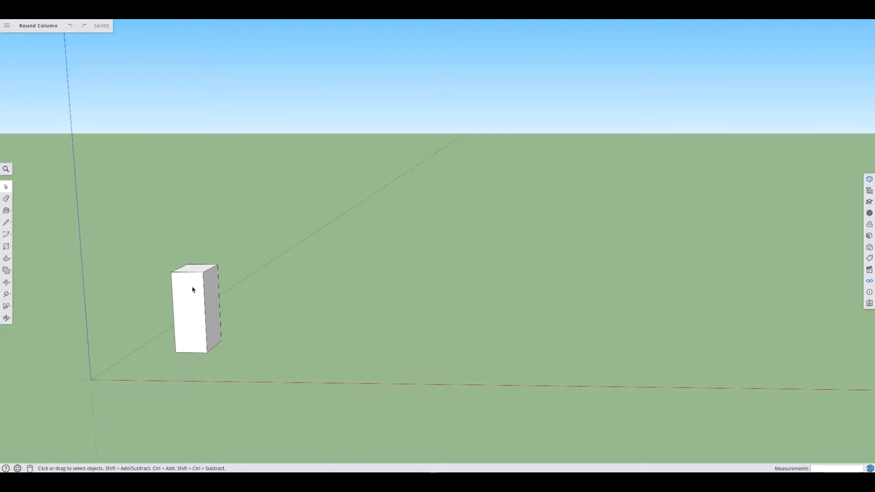
mouse_move(318, 314)
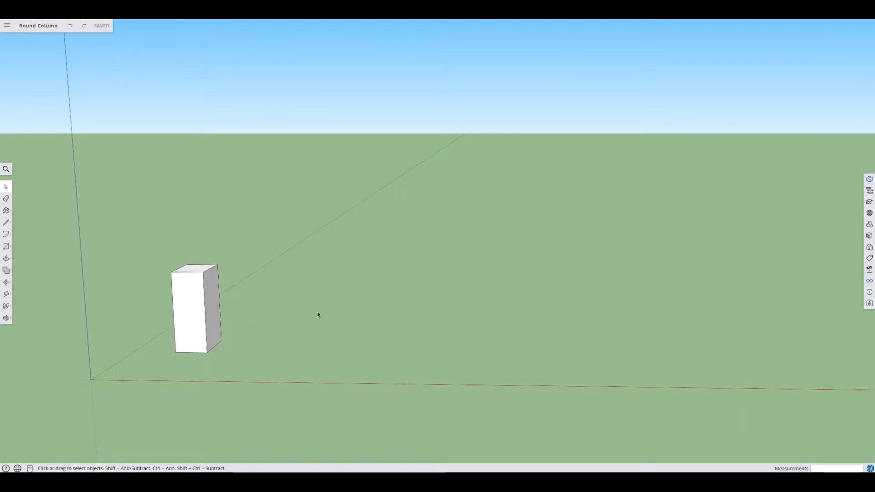
mouse_move(385, 285)
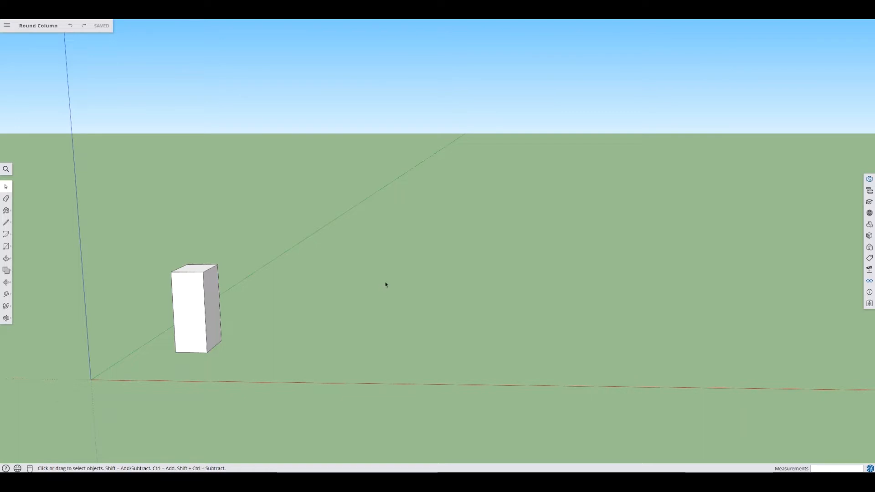
mouse_move(242, 330)
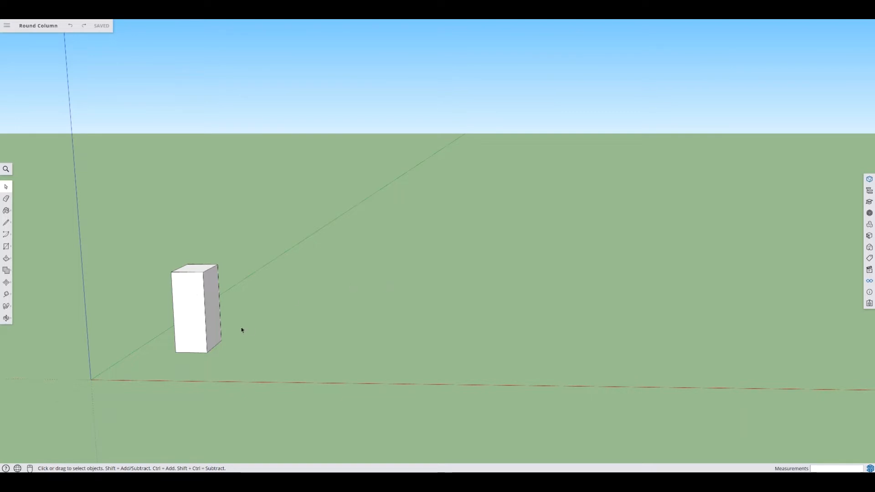
mouse_move(187, 293)
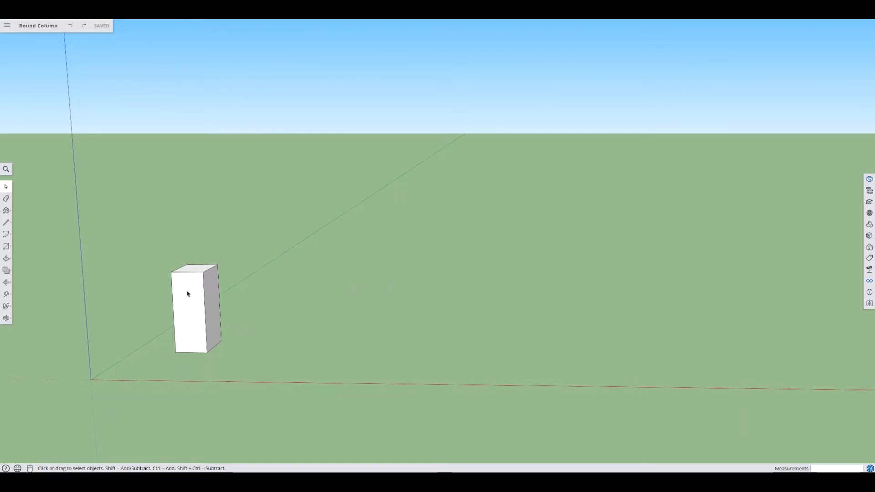
mouse_move(171, 280)
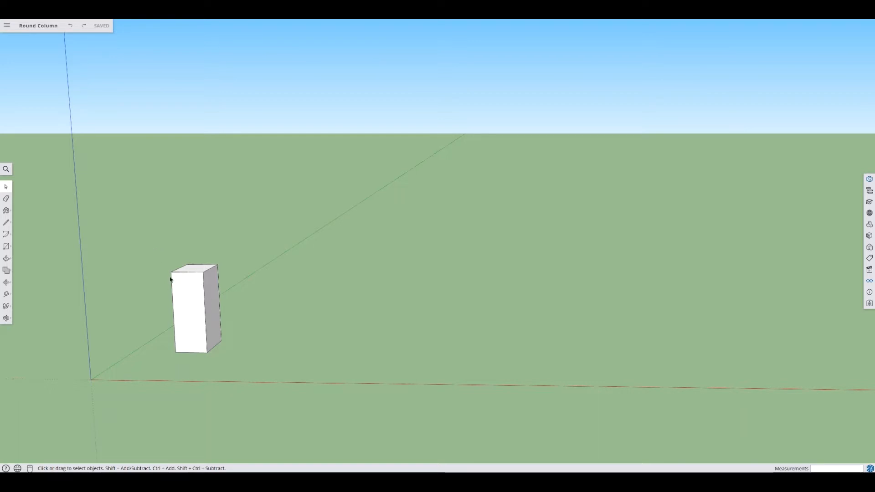
Make the white box a component named 'Box'
left_click(192, 310)
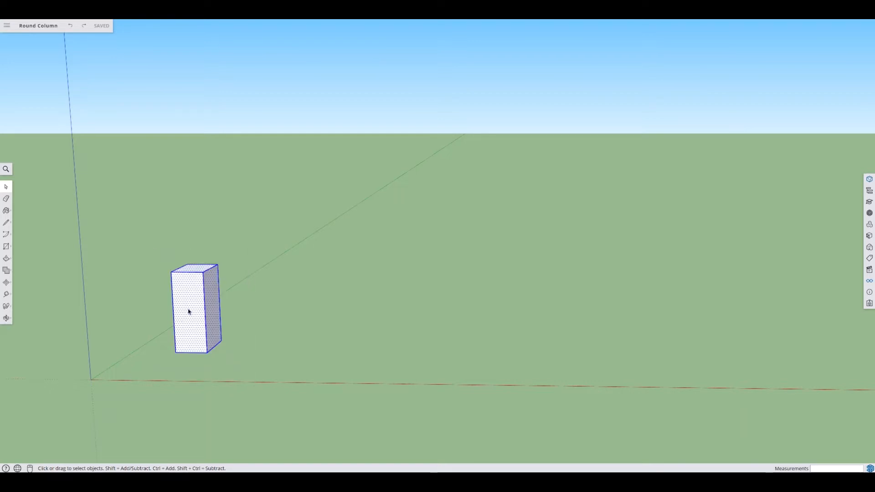
right_click(189, 311)
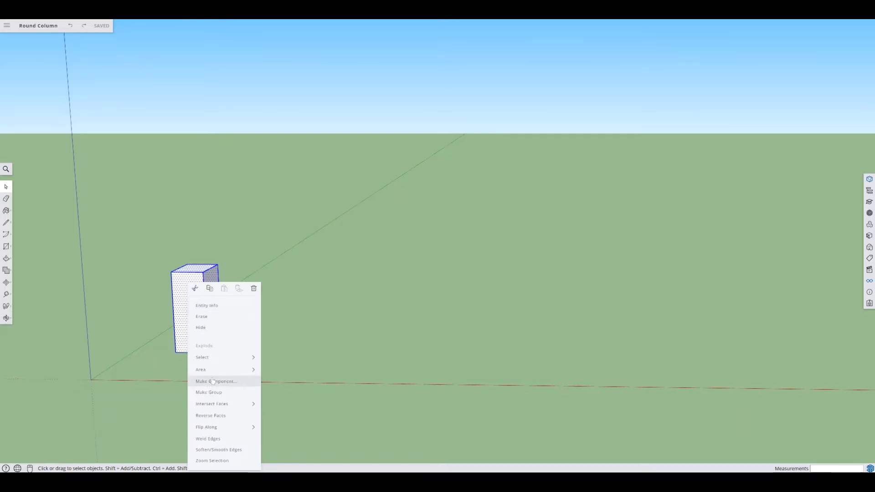
left_click(216, 381)
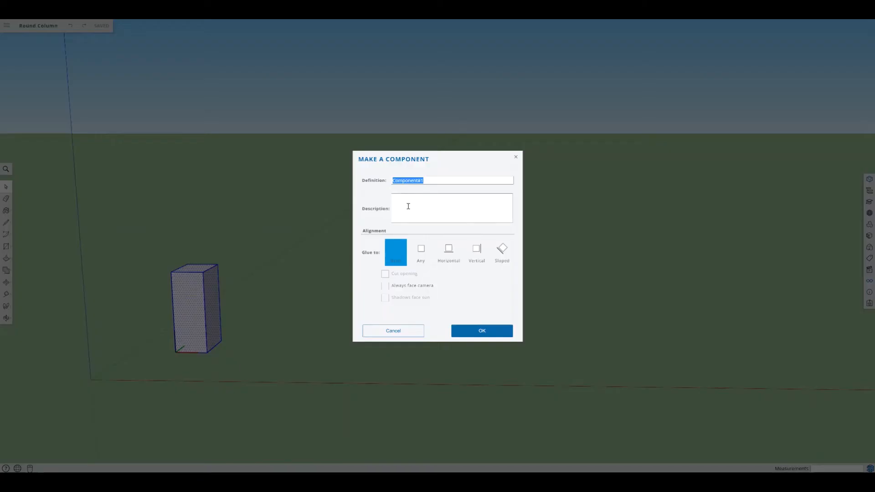
type("Box")
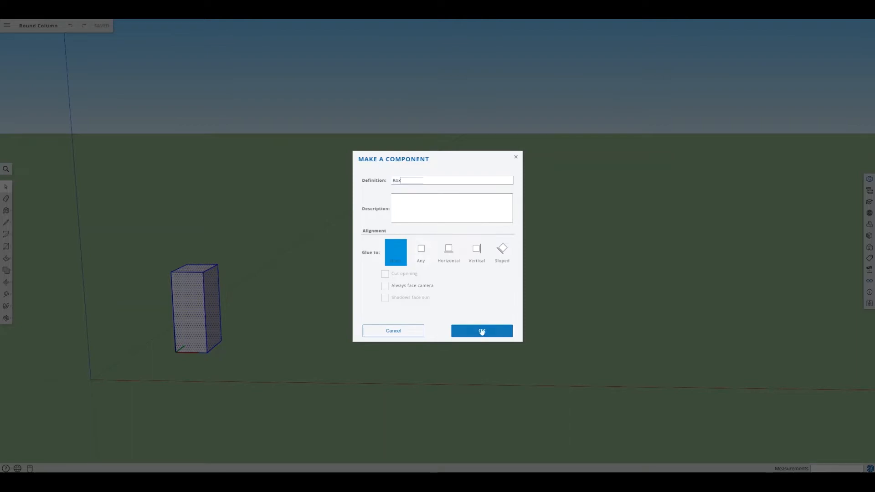
left_click(481, 330)
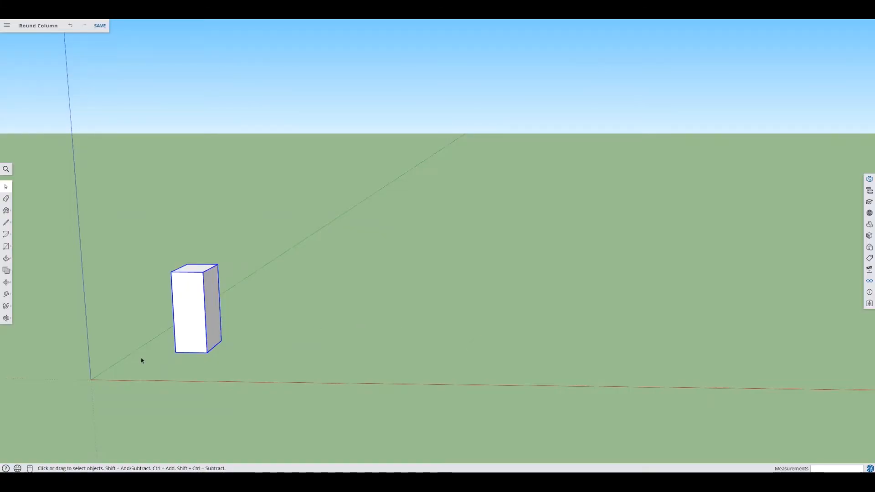
mouse_move(7, 188)
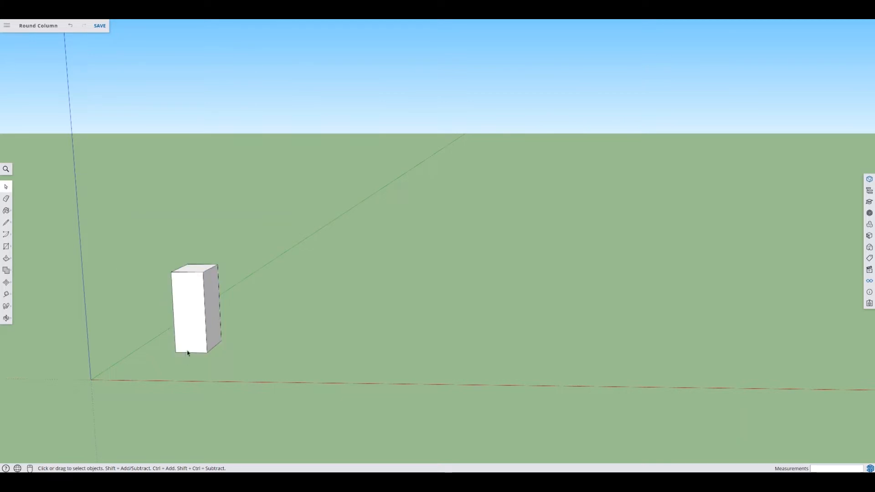
Copy the Box 3' along the red axis, then array it with 10x for eleven boxes
left_click(6, 281)
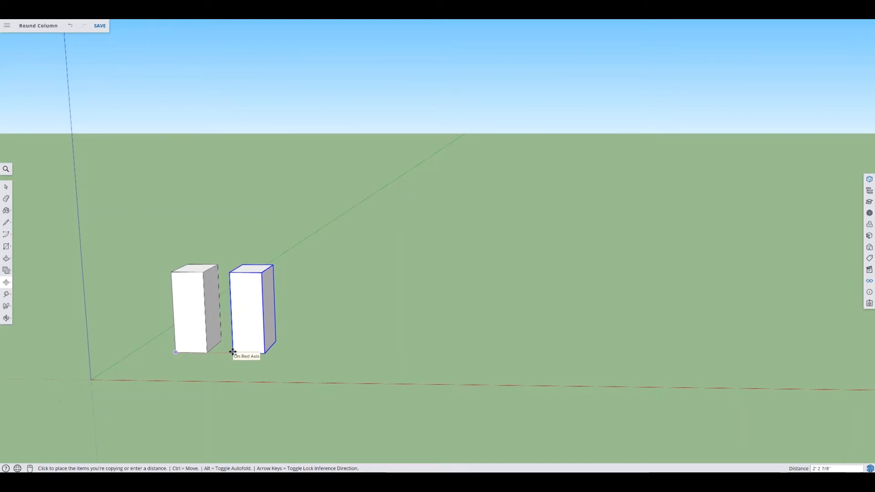
type("3'")
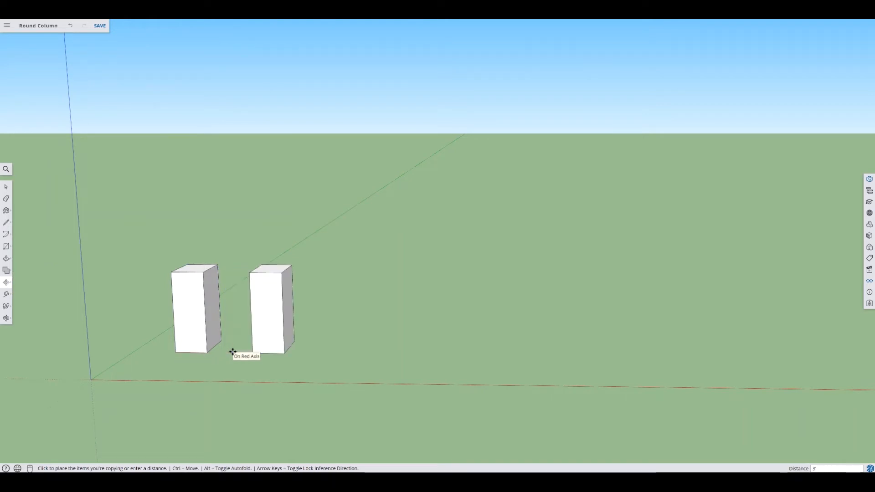
type("10")
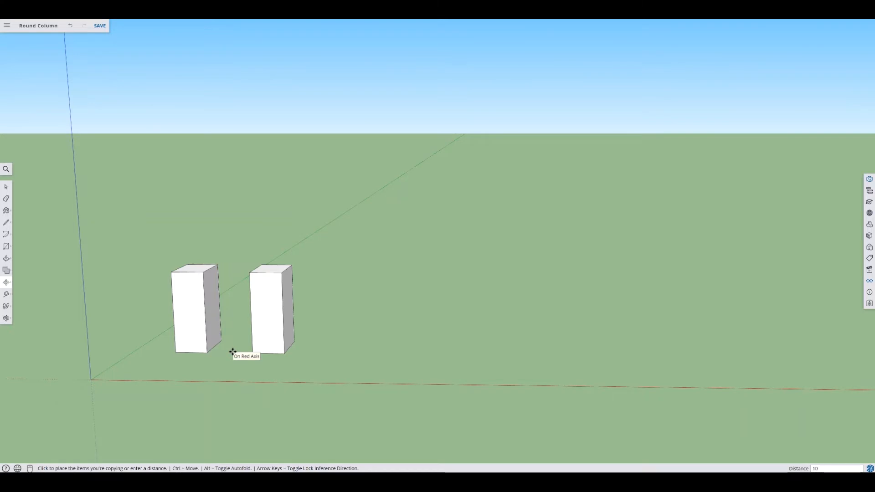
type("10x")
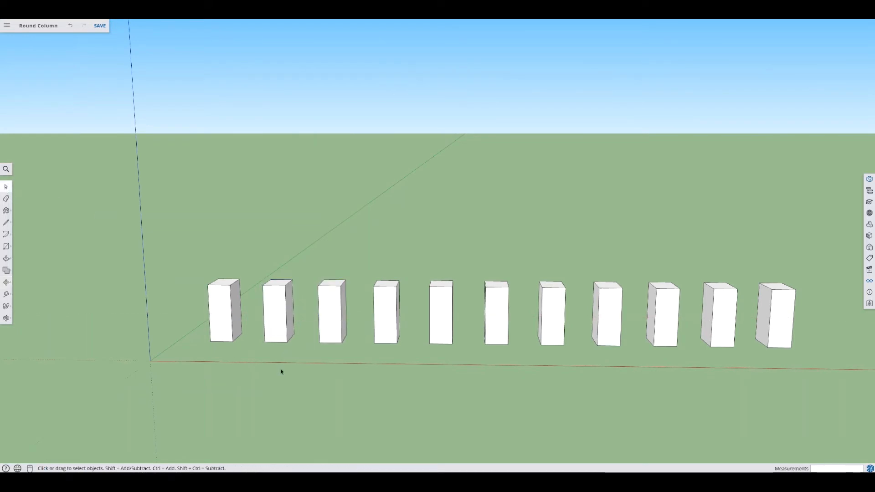
mouse_move(254, 340)
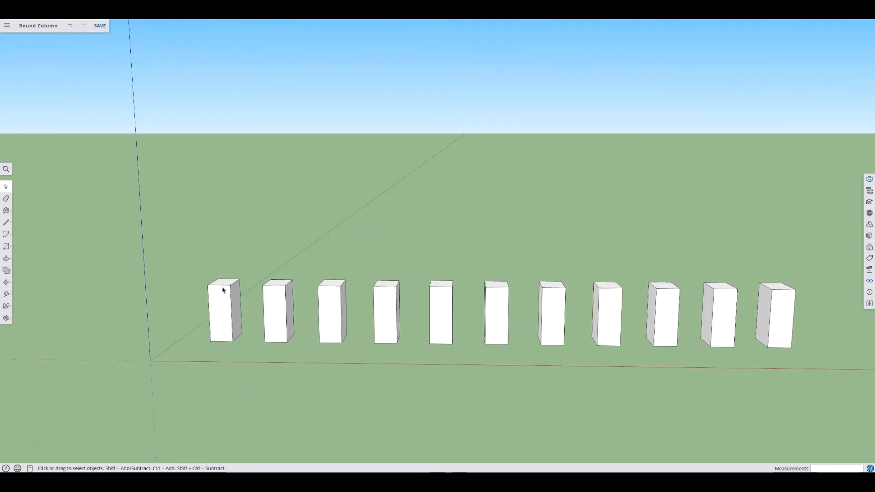
Edit the first Box component and paint its top face tan
left_click(224, 310)
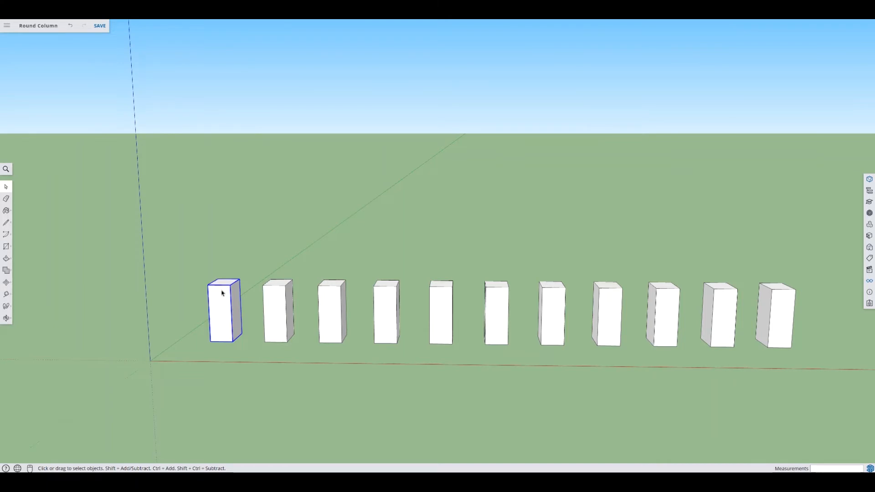
right_click(223, 310)
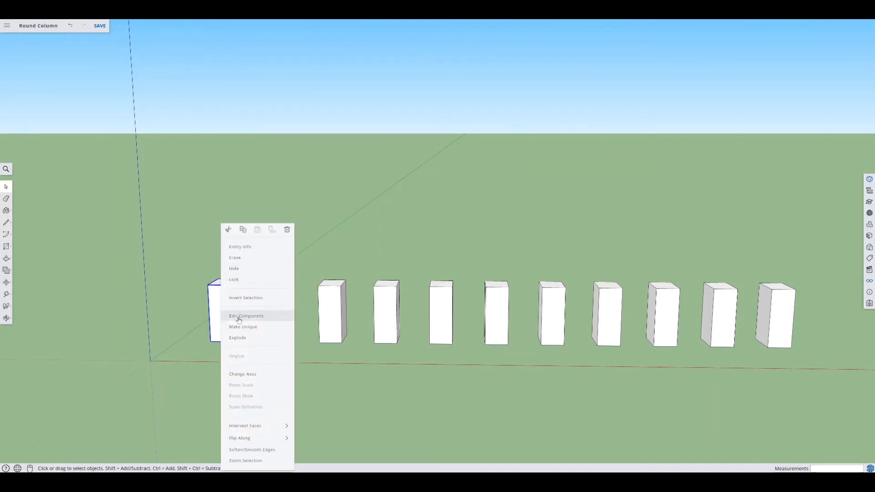
left_click(246, 316)
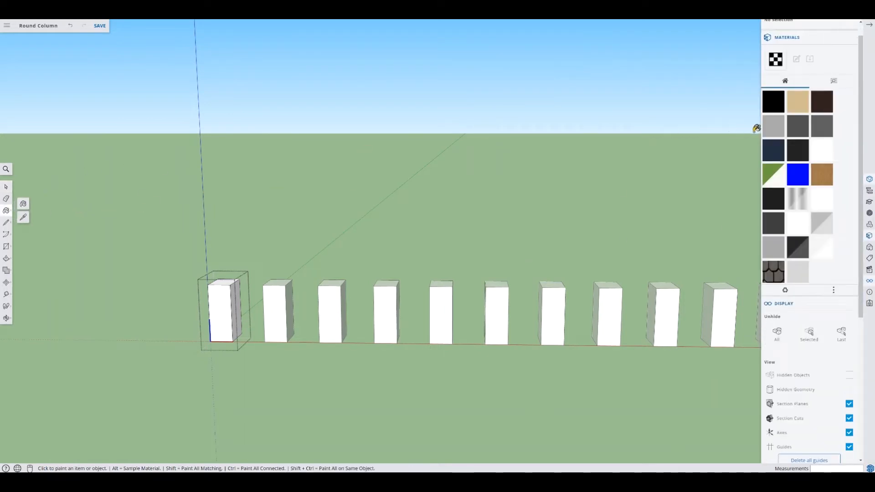
left_click(797, 102)
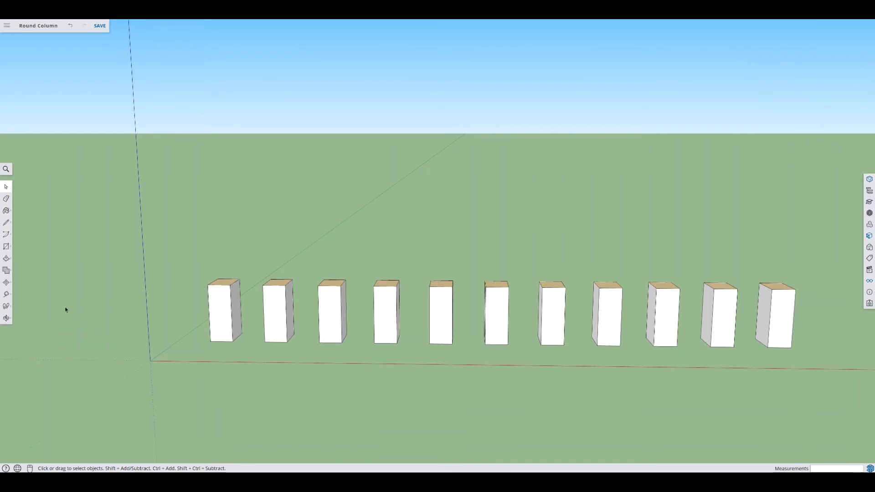
mouse_move(301, 311)
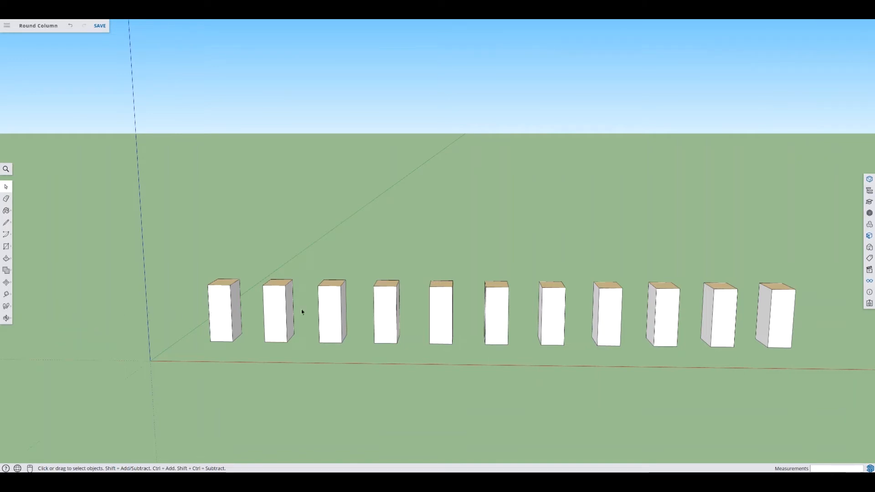
Inside the Box component, draw a square on the front face and push it outward
right_click(330, 311)
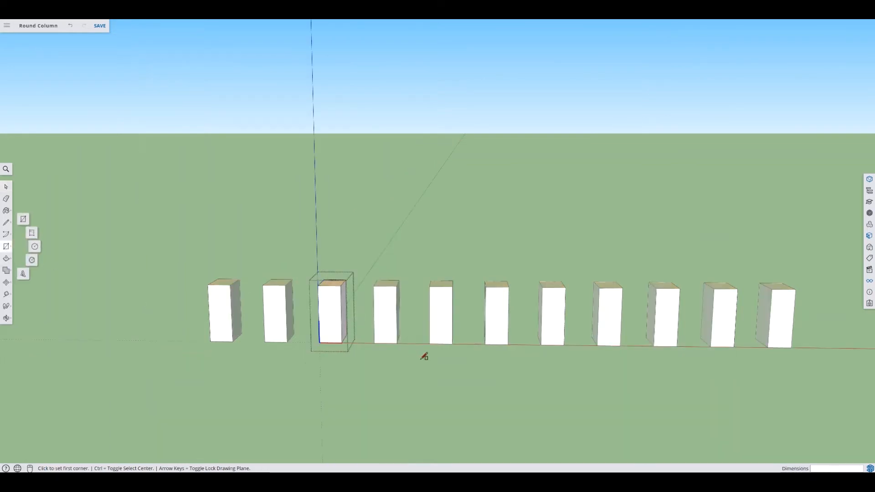
left_click(326, 305)
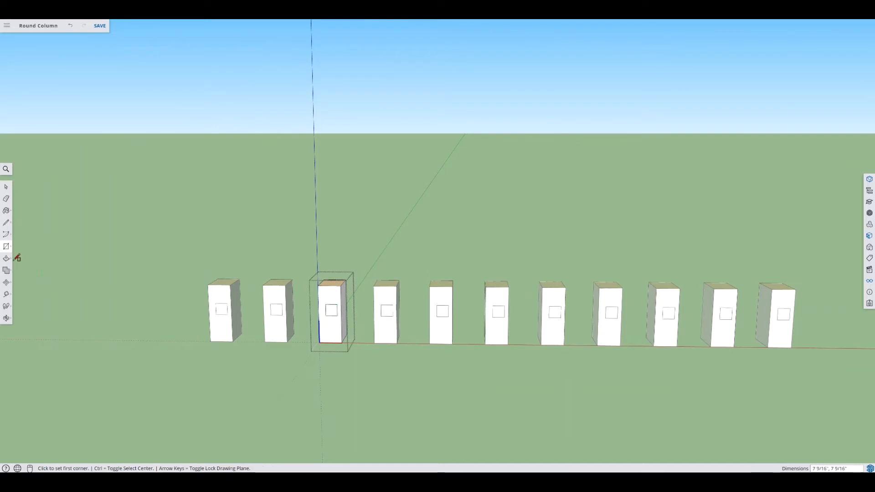
left_click(6, 246)
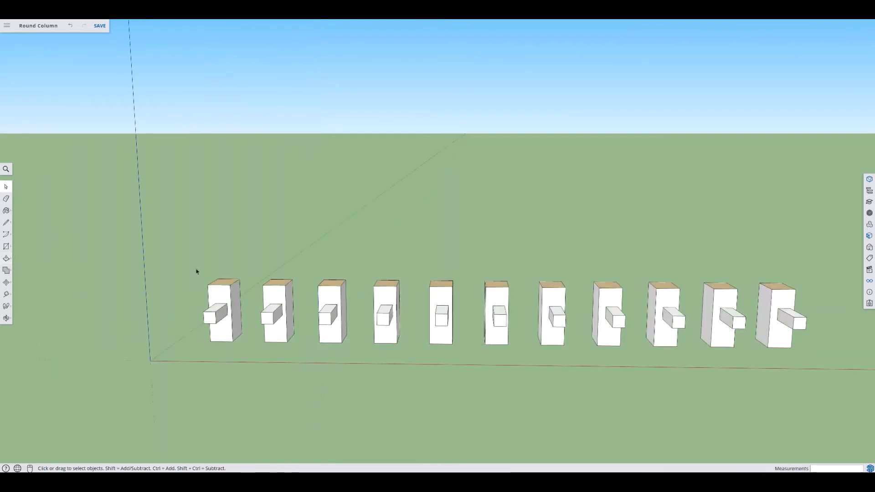
mouse_move(181, 280)
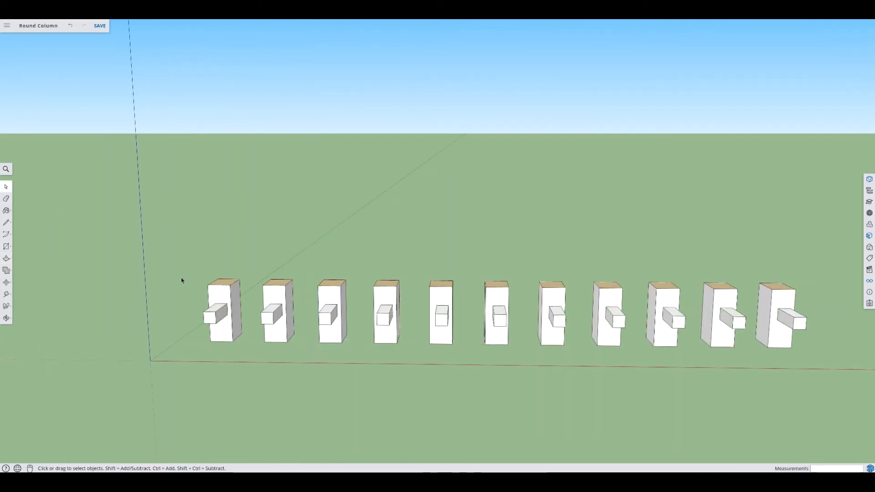
left_click(99, 25)
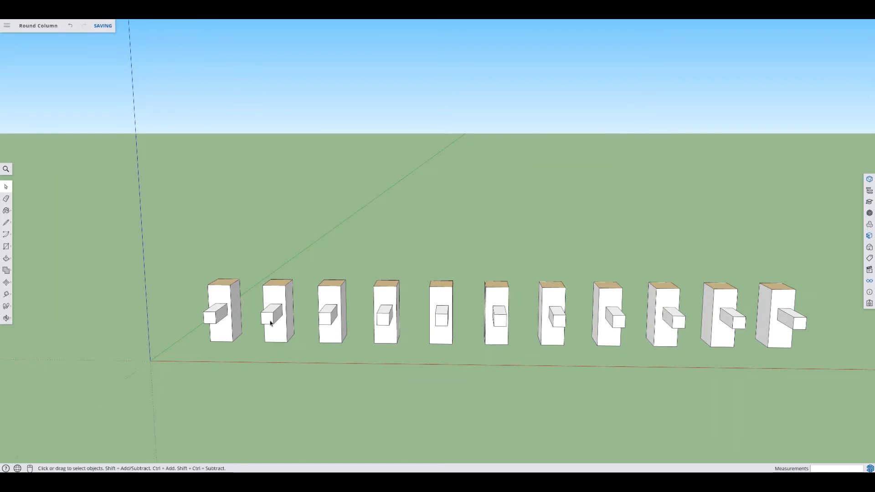
mouse_move(395, 371)
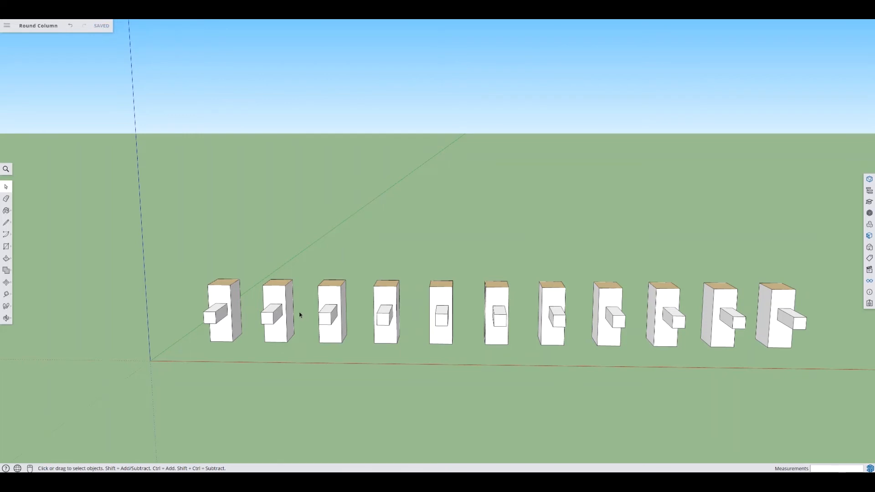
mouse_move(372, 365)
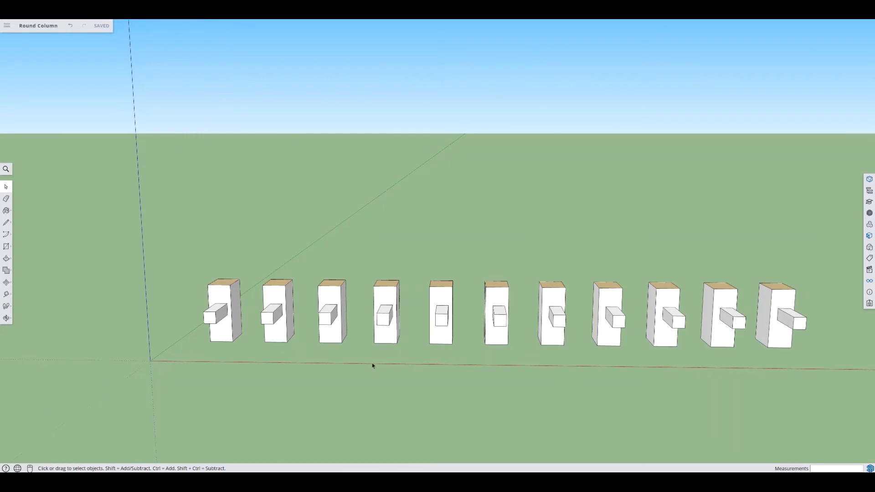
mouse_move(325, 307)
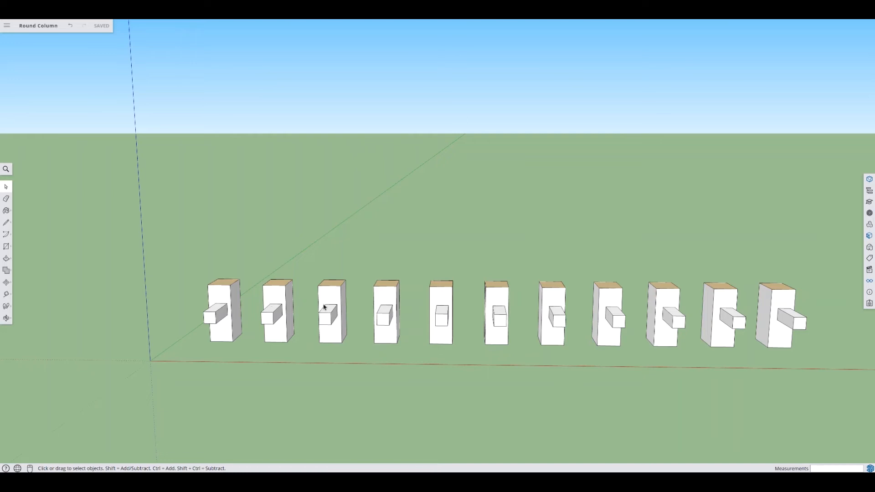
mouse_move(385, 299)
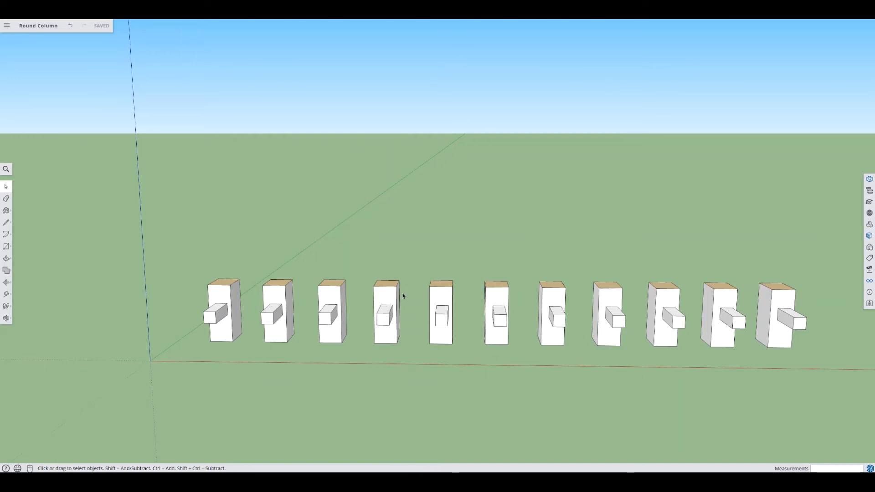
mouse_move(293, 316)
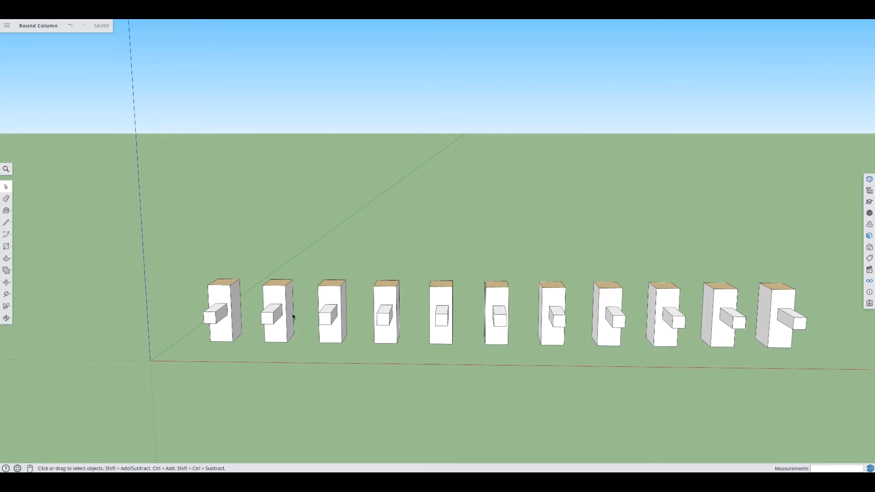
left_click(221, 312)
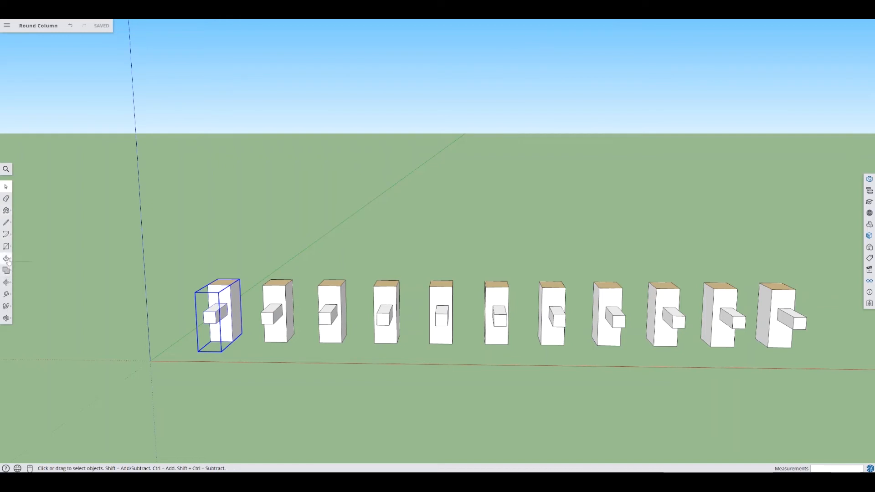
Select the Circle tool from the shapes flyout in the left toolbar
left_click(6, 259)
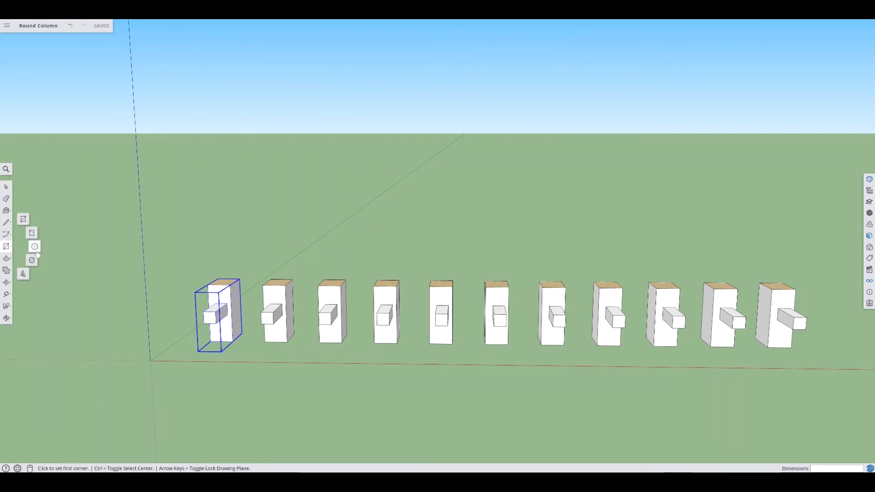
left_click(32, 259)
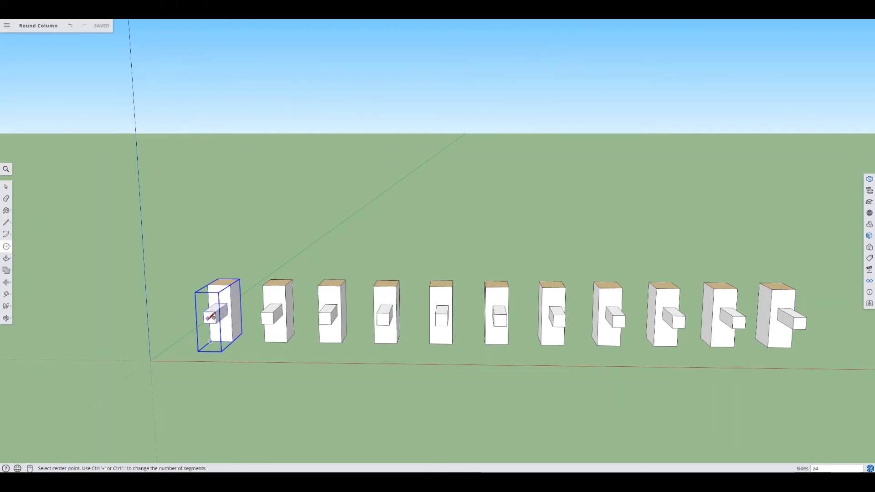
mouse_move(238, 295)
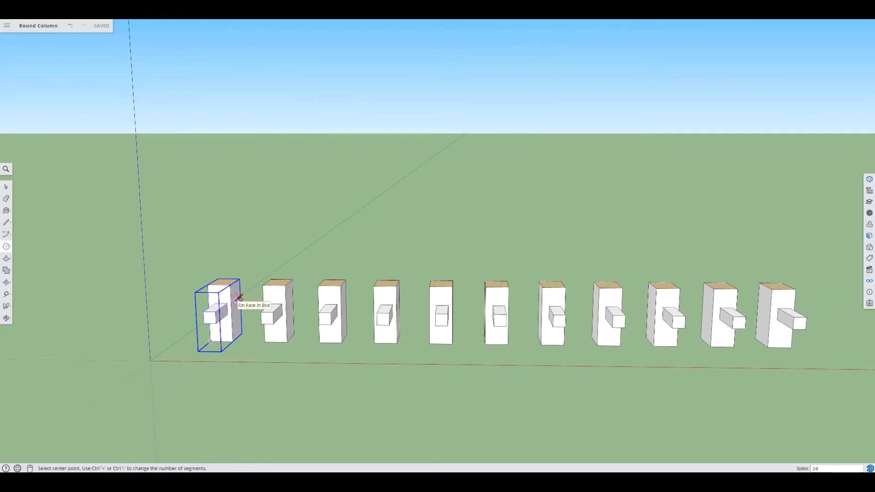